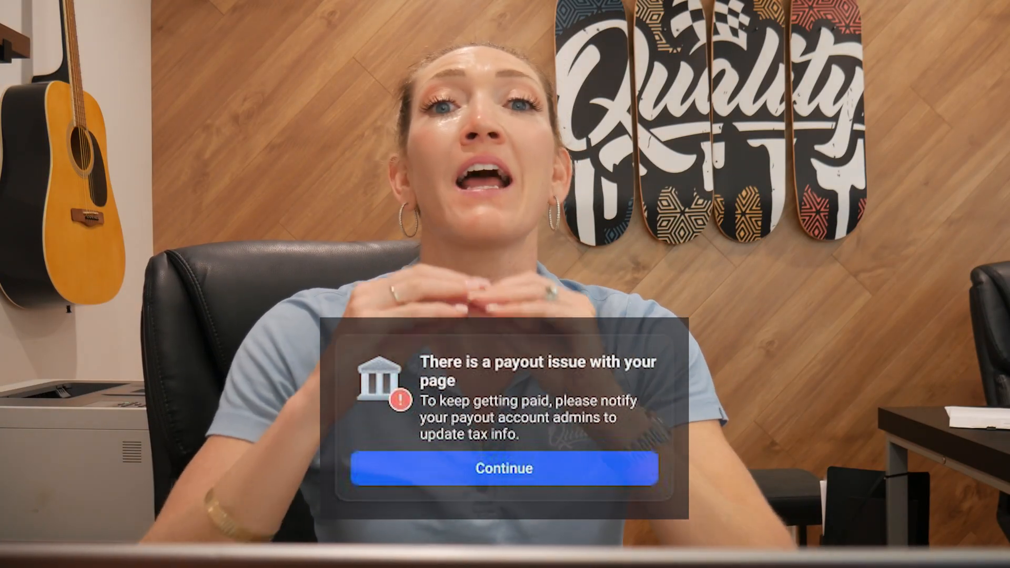
# Bring up the IG Bonus Support for Creators contact form in the Help Center.
pyautogui.click(502, 468)
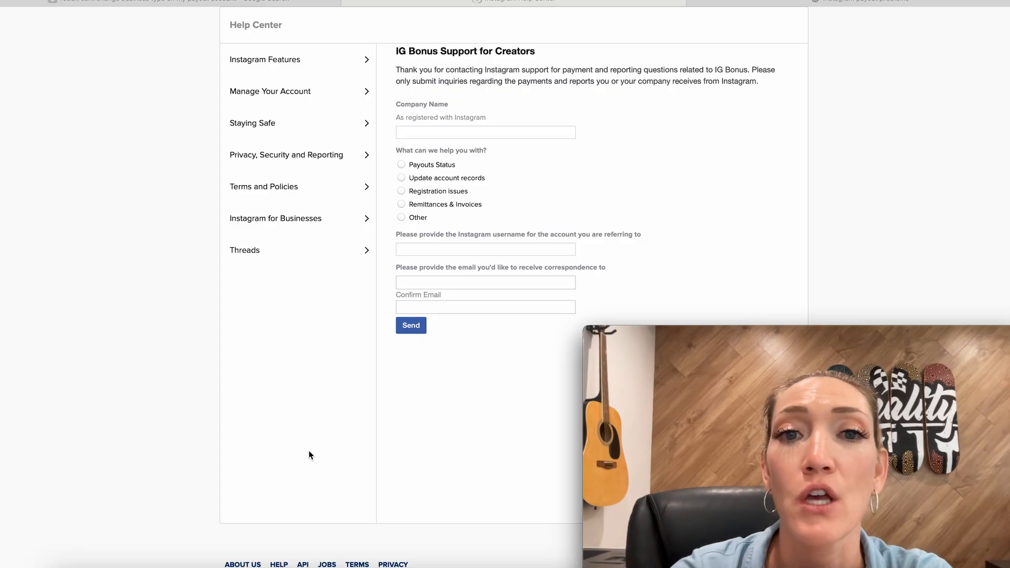
pyautogui.moveTo(666, 214)
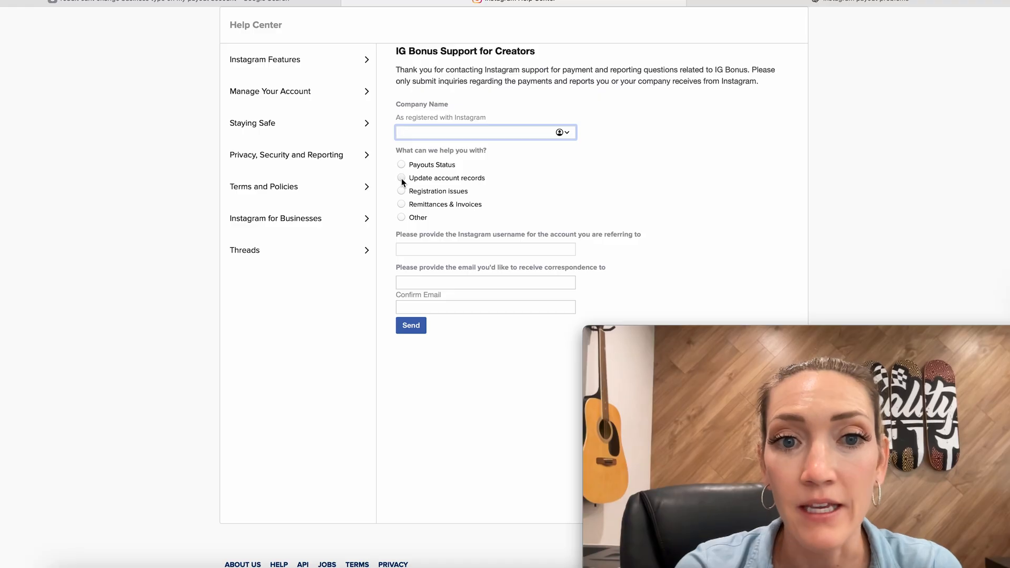
# Choose 'Update account records' under 'What can we help you with?'.
pyautogui.click(401, 178)
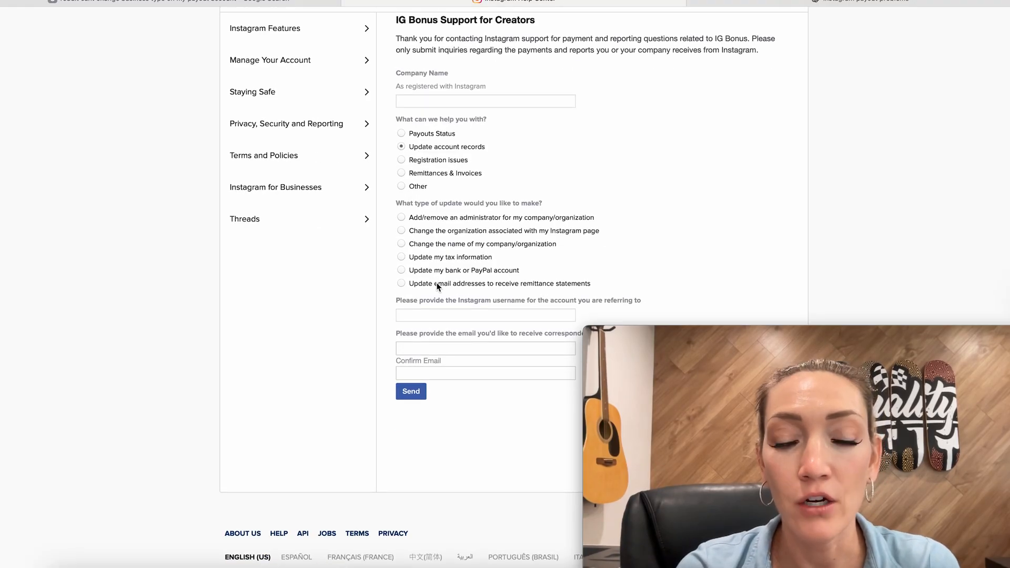
pyautogui.moveTo(403, 261)
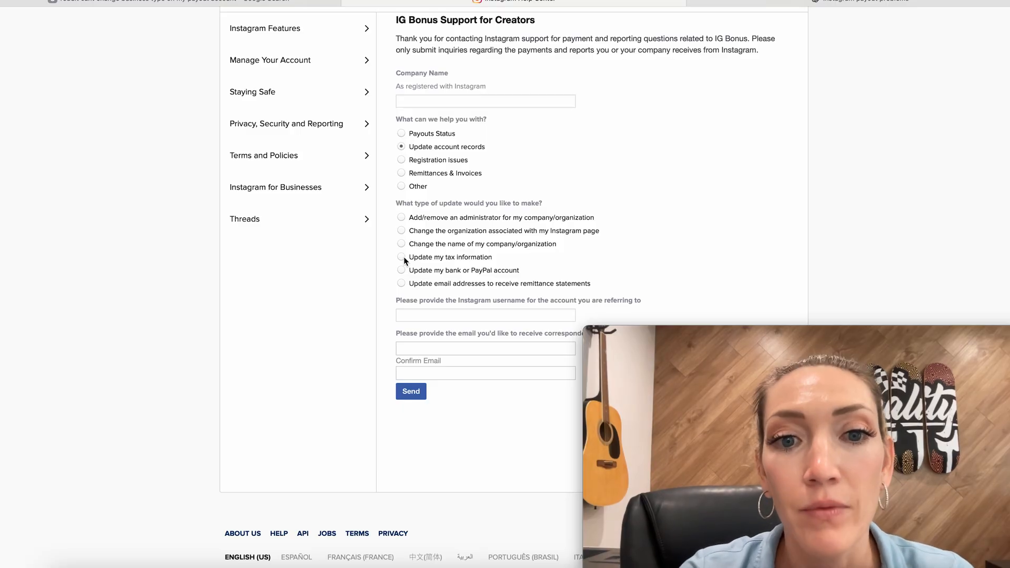
pyautogui.click(400, 256)
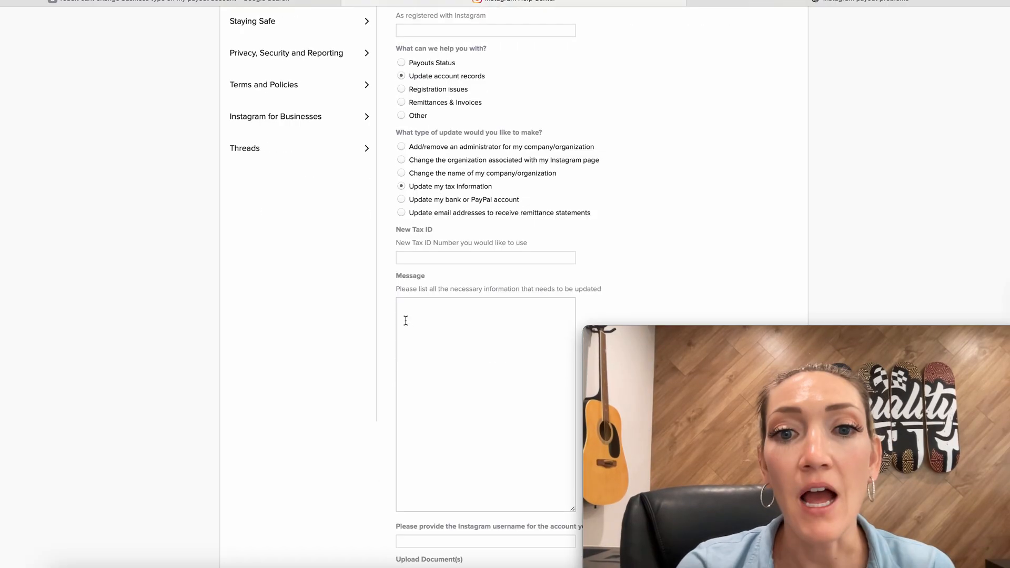
pyautogui.moveTo(579, 270)
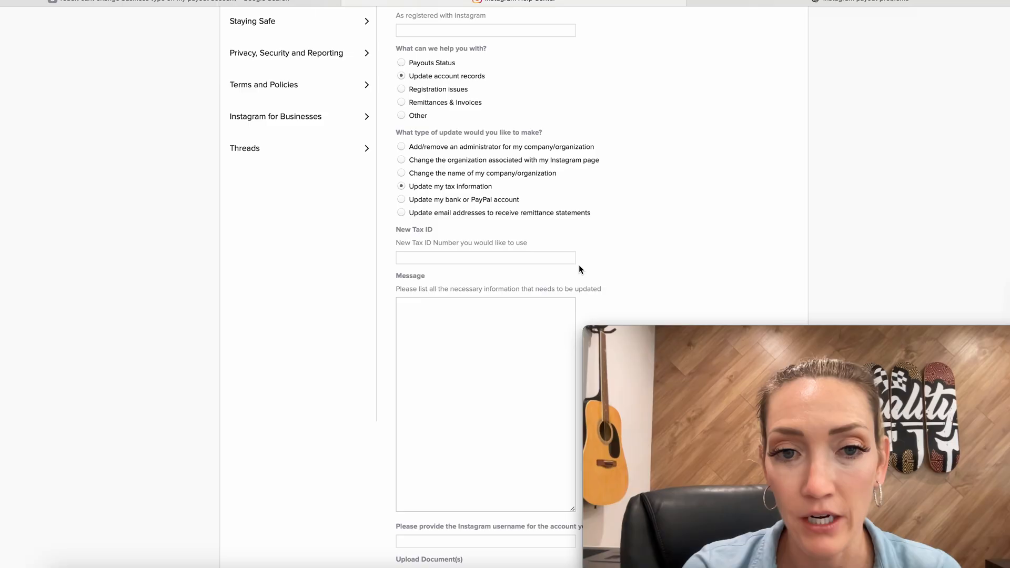
pyautogui.scroll(-3)
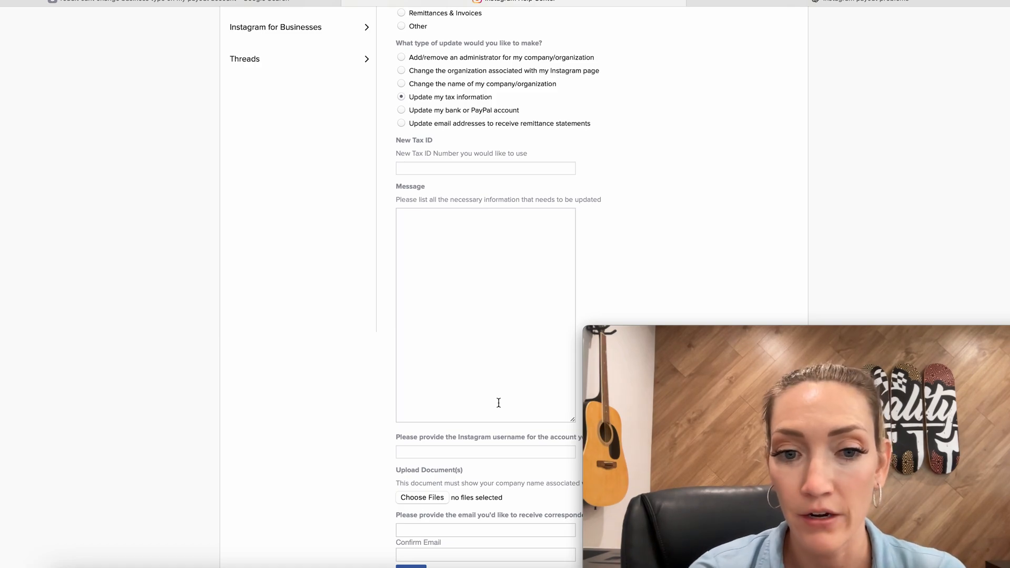
pyautogui.scroll(-3)
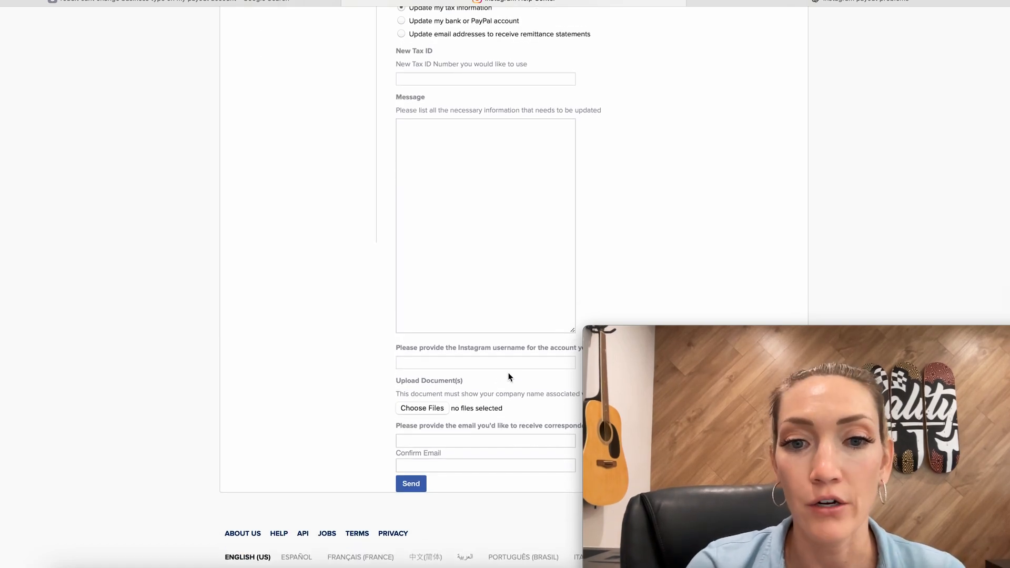
pyautogui.click(485, 362)
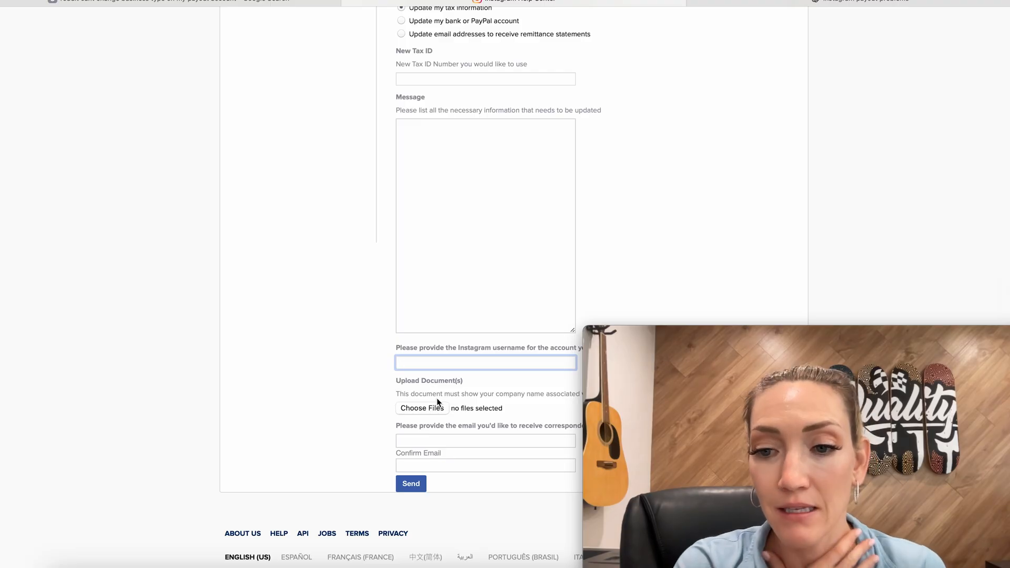
pyautogui.click(485, 362)
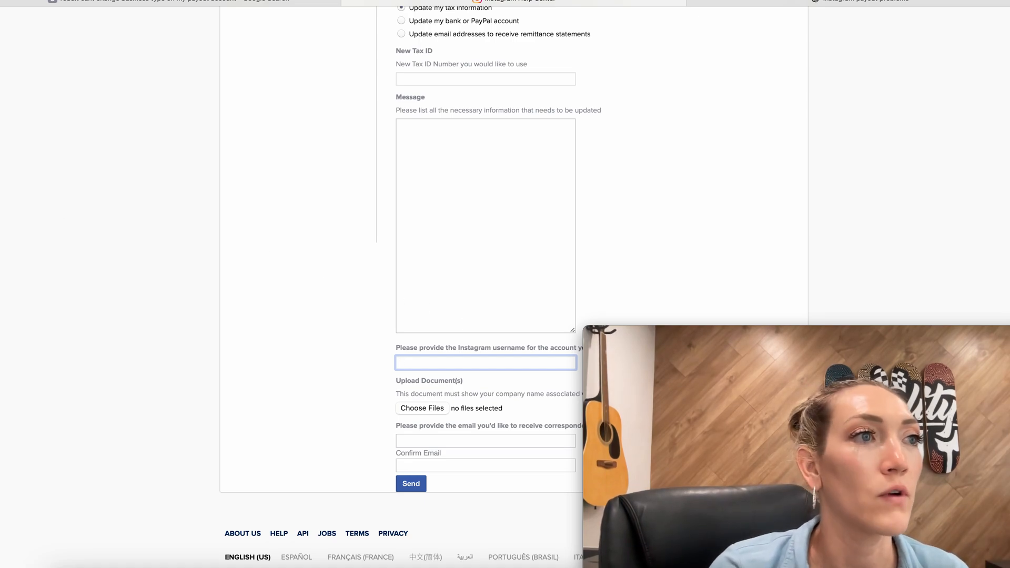
pyautogui.click(485, 362)
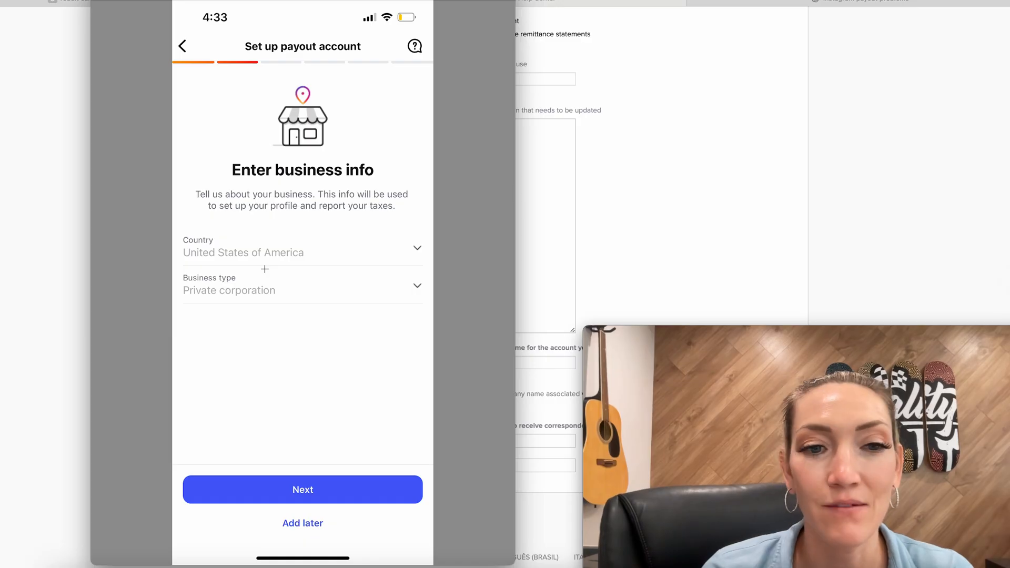
pyautogui.moveTo(217, 272)
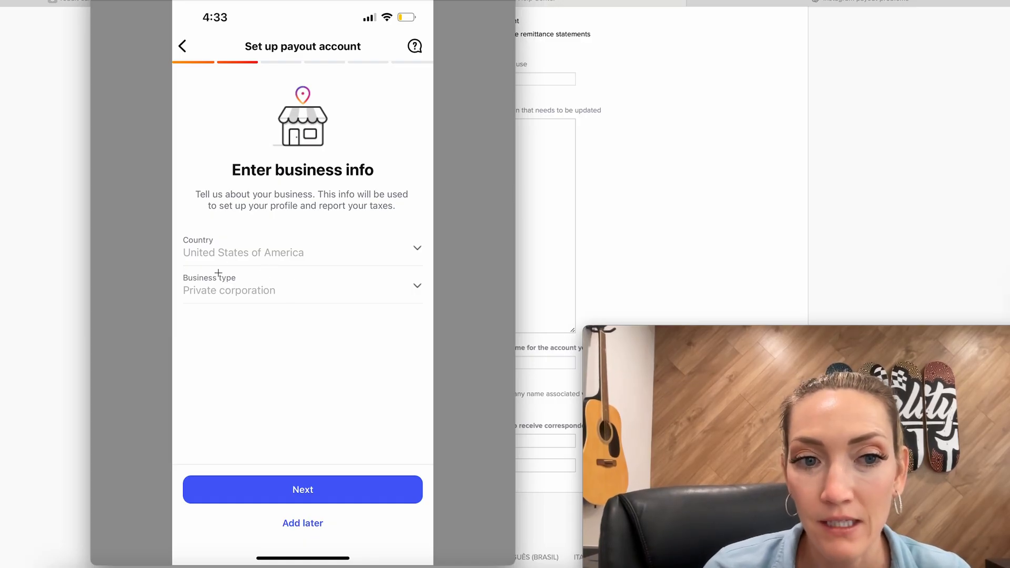
pyautogui.moveTo(328, 289)
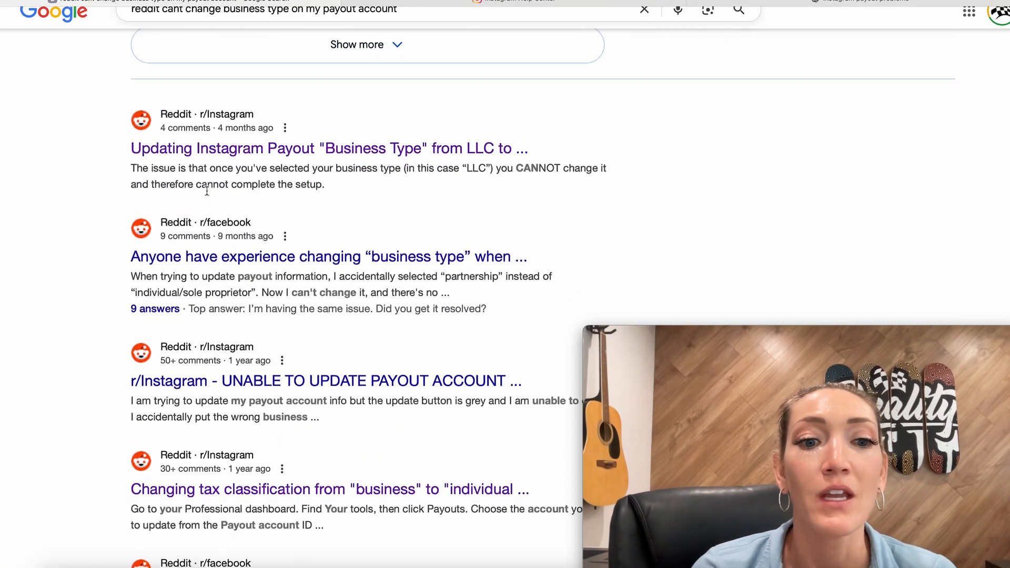
# Scroll through Reddit threads about payouts not allowing business-to-individual type changes.
pyautogui.scroll(-3)
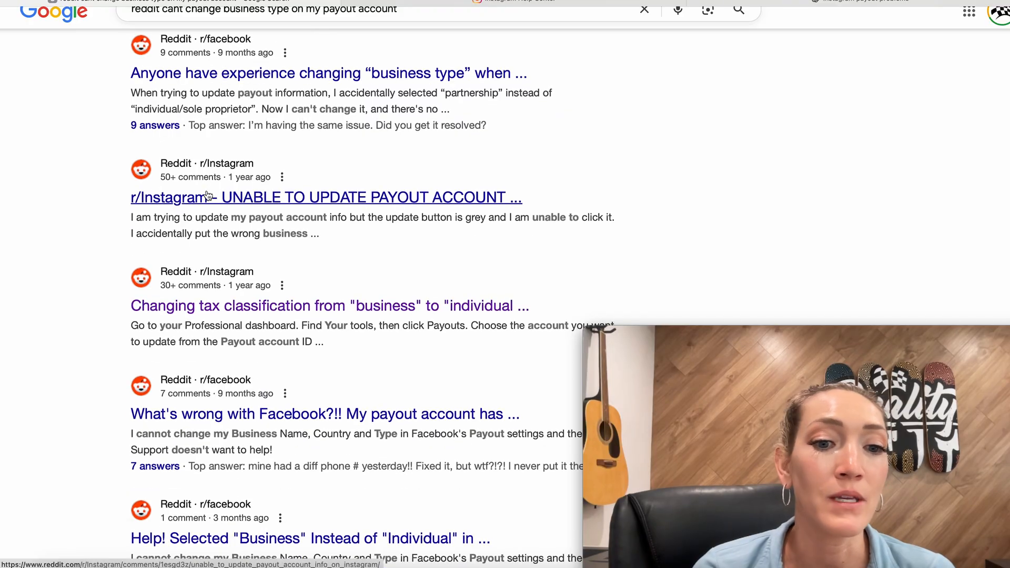
pyautogui.scroll(-3)
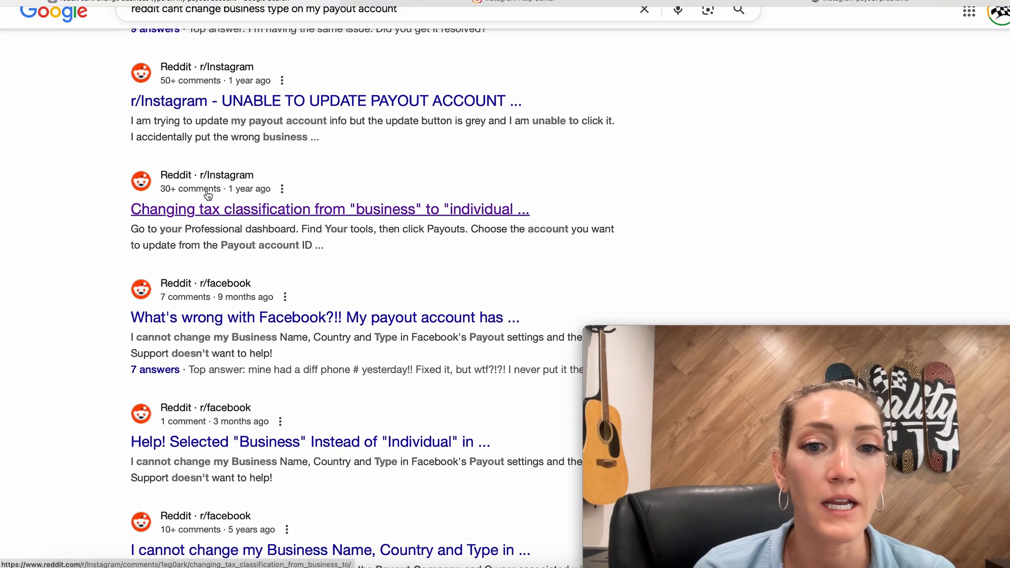
pyautogui.scroll(-3)
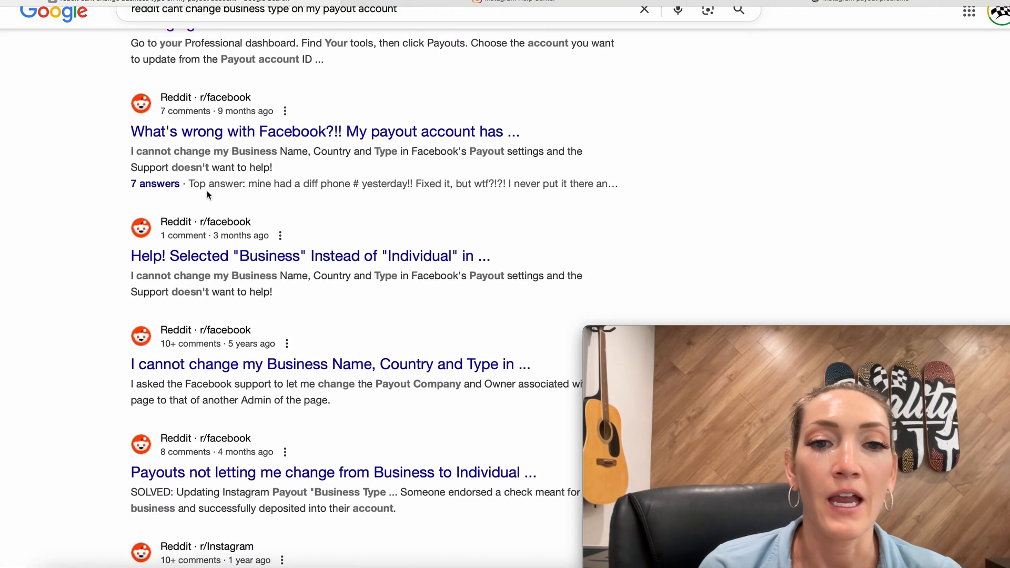